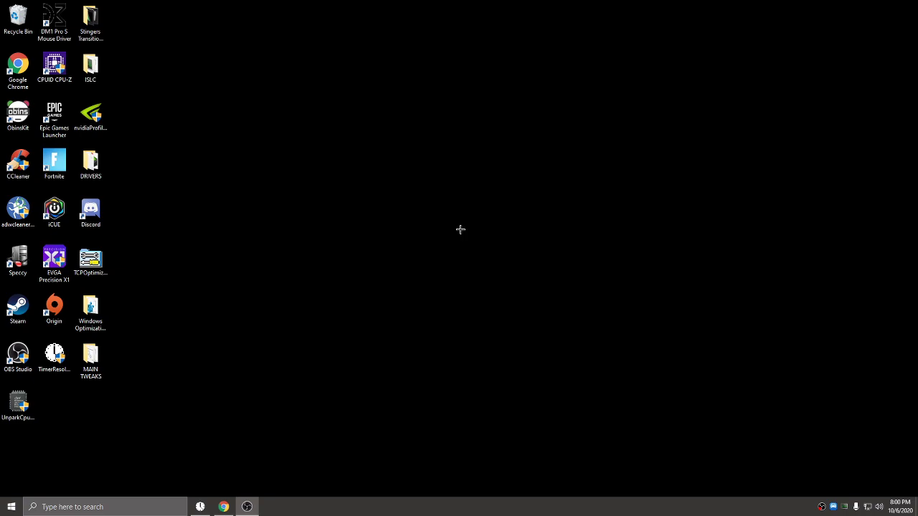
- Search Google for unparking CPU cores and open the CoderBag core parking utility page
left_click(18, 68)
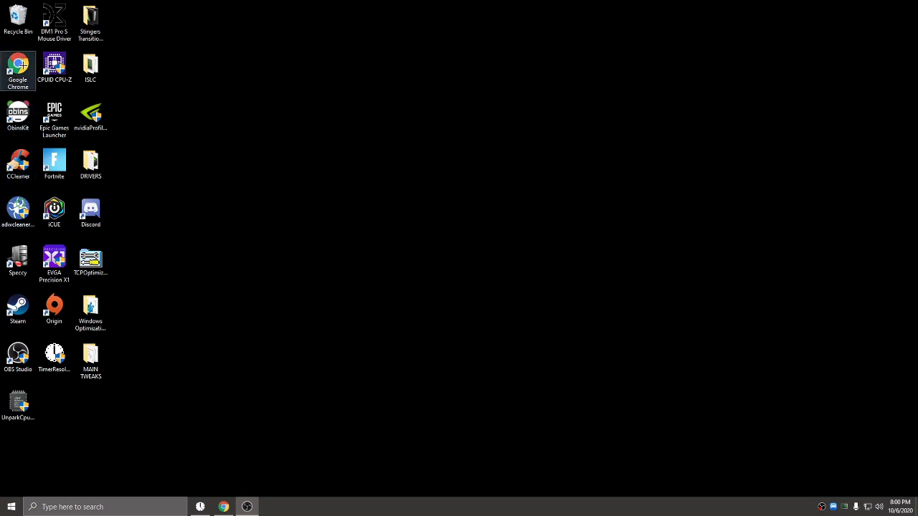
left_click(224, 507)
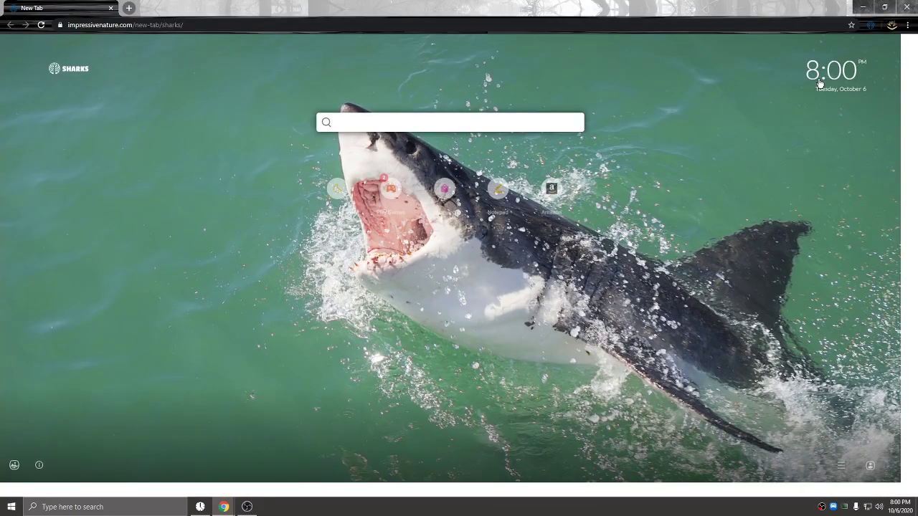
type("GOOGLE.Com")
type("UNPARK CPU")
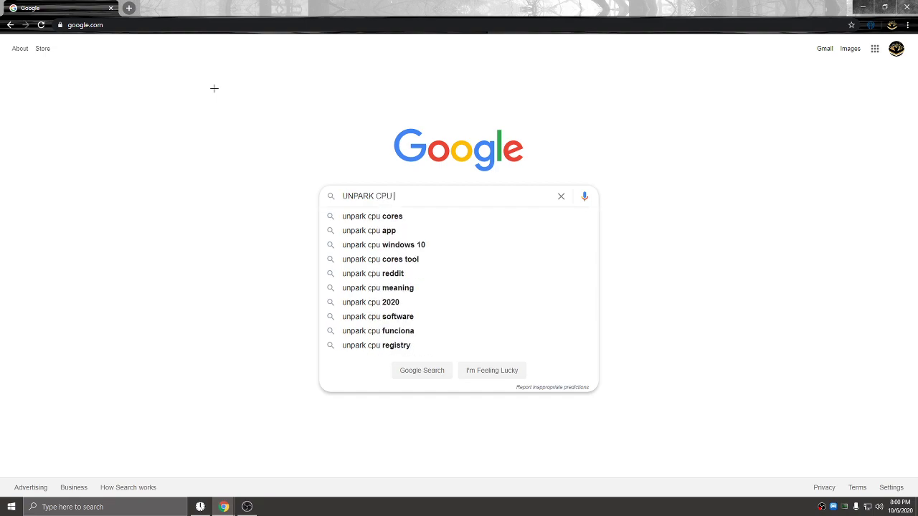
left_click(374, 216)
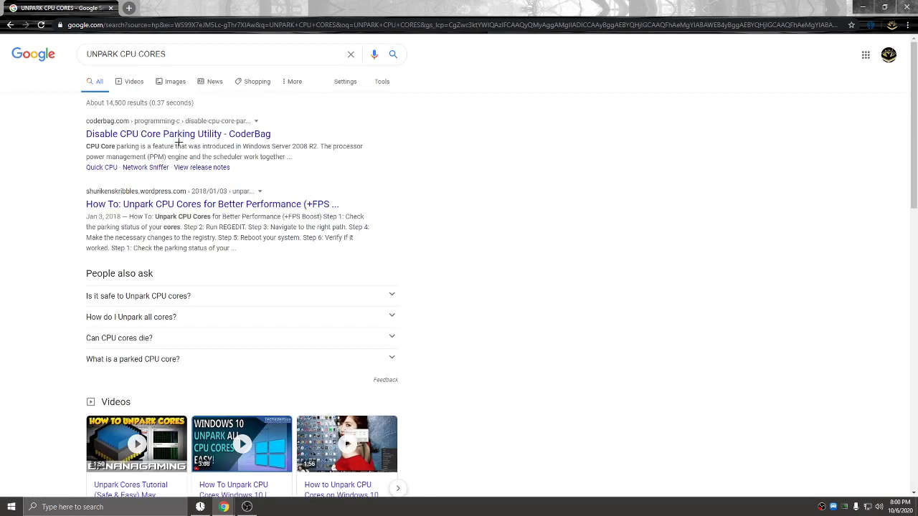
left_click(178, 134)
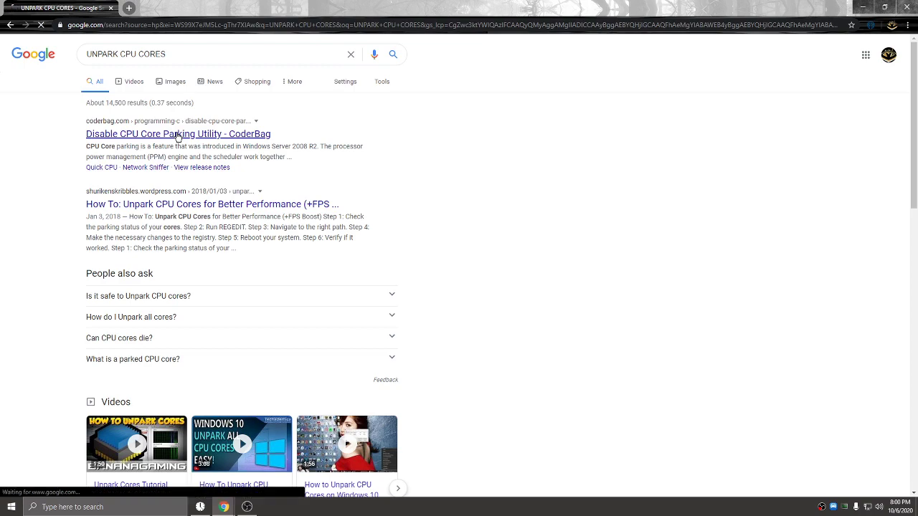
left_click(177, 134)
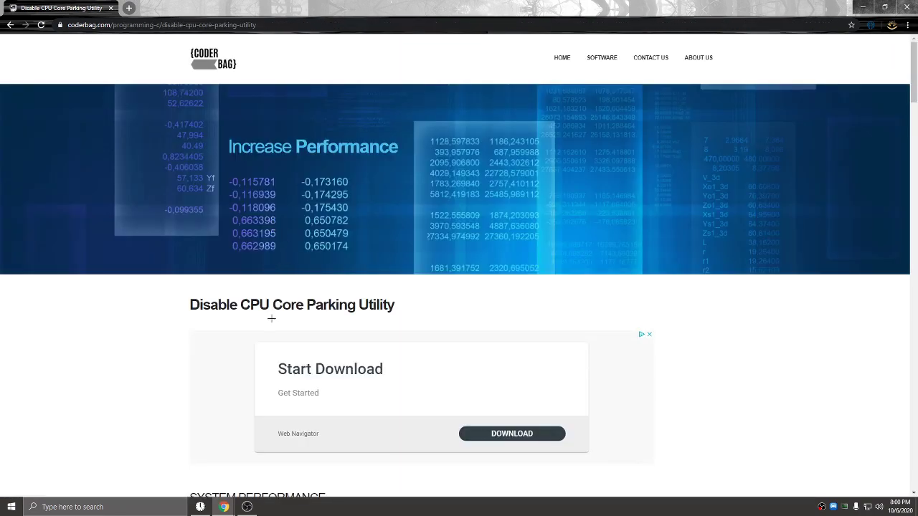
scroll("down", 3)
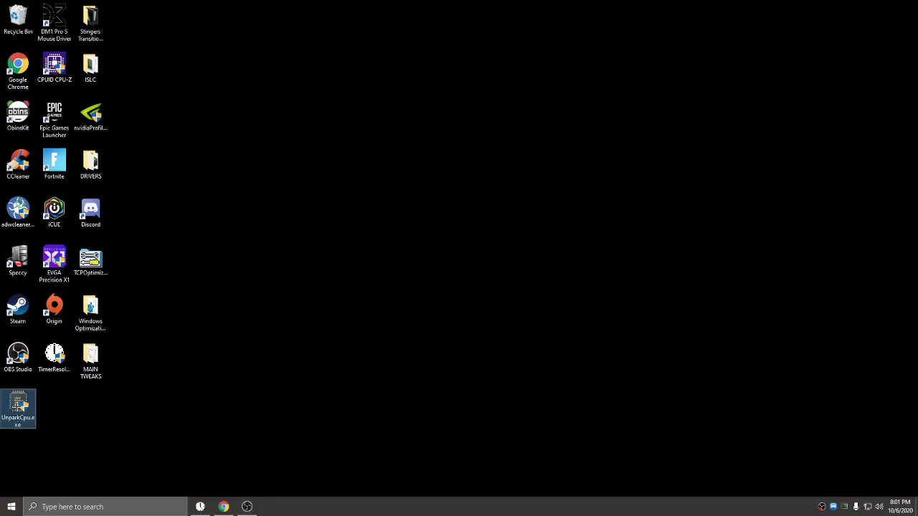
- Launch the CPU Unpark tool from the desktop, then close its window
double_click(18, 409)
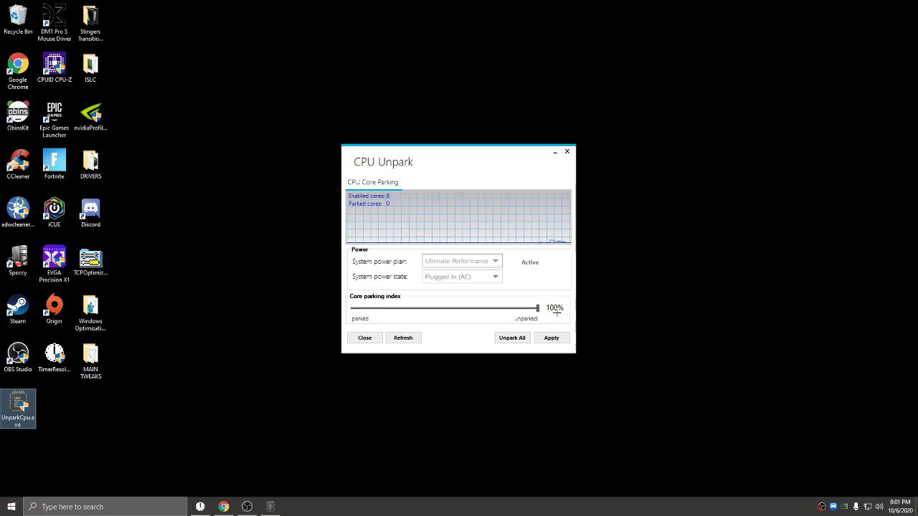
left_click(512, 338)
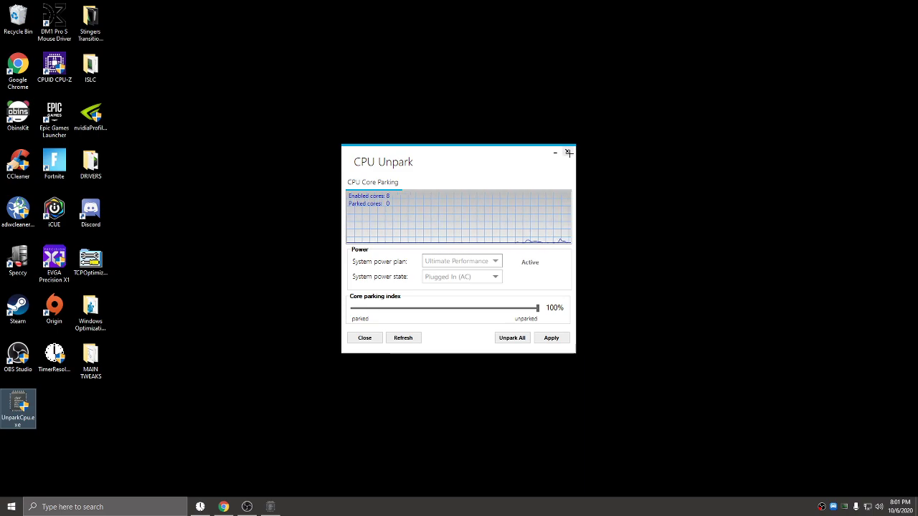
left_click(568, 152)
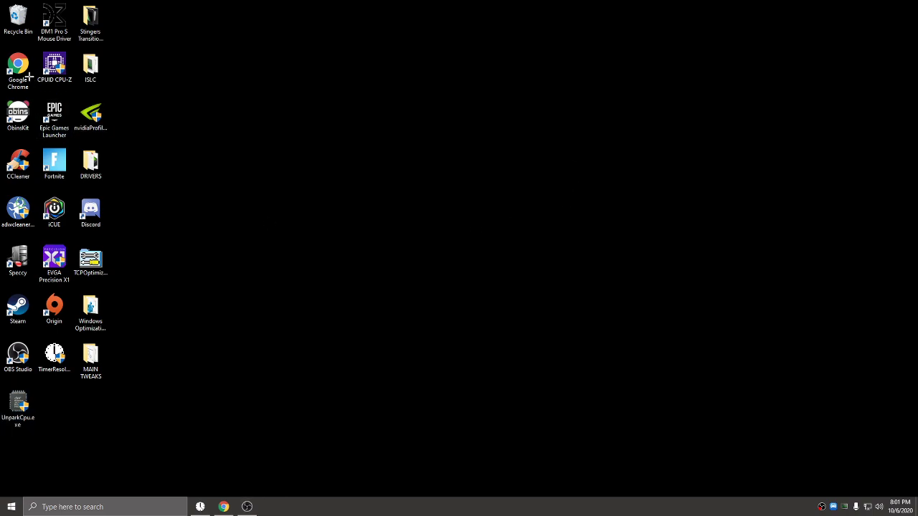
- Search Chrome for 'PARK CONTROL' and open the bitsum.com result
left_click(224, 507)
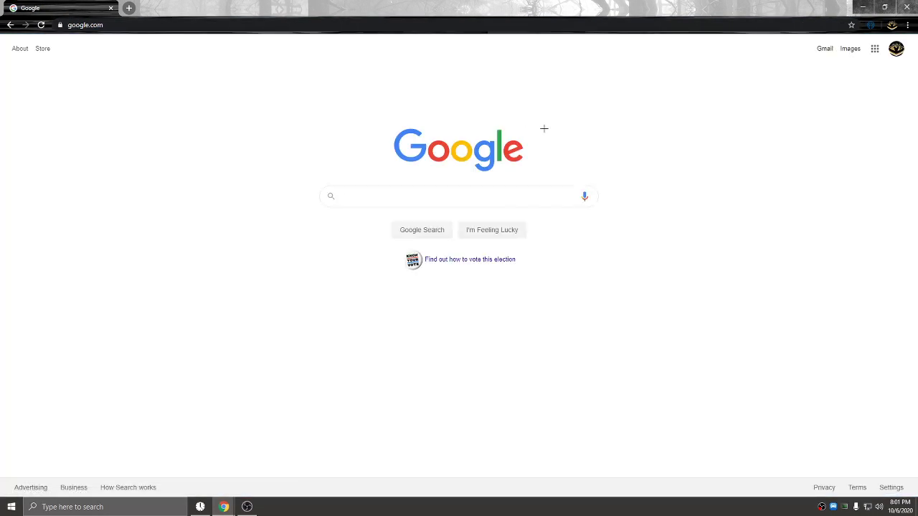
type("PARK CONTROL")
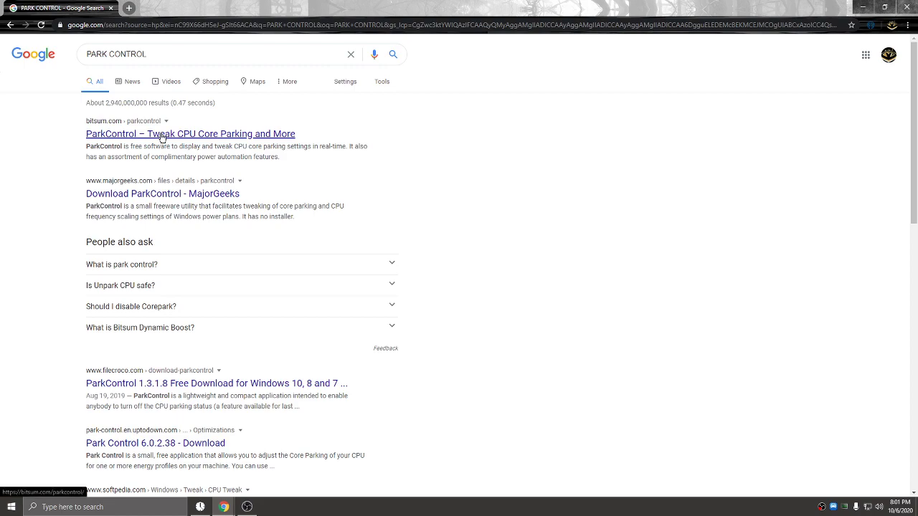
left_click(190, 134)
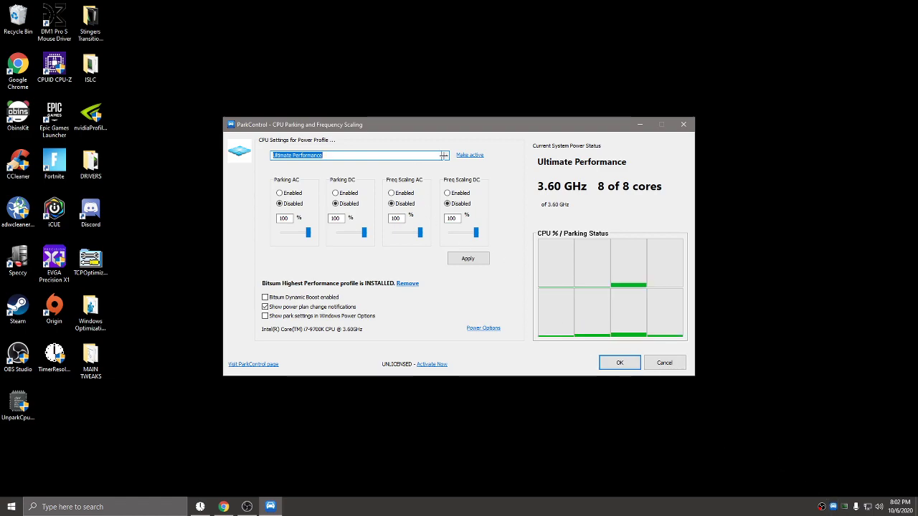
- Select Ultimate Performance, keep Dynamic Boost off and parking at 100%, then cancel
left_click(444, 156)
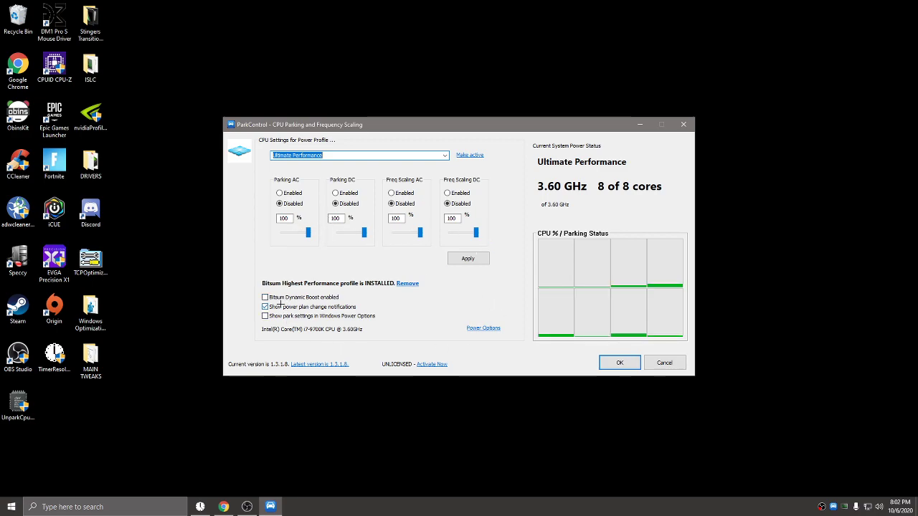
left_click(265, 297)
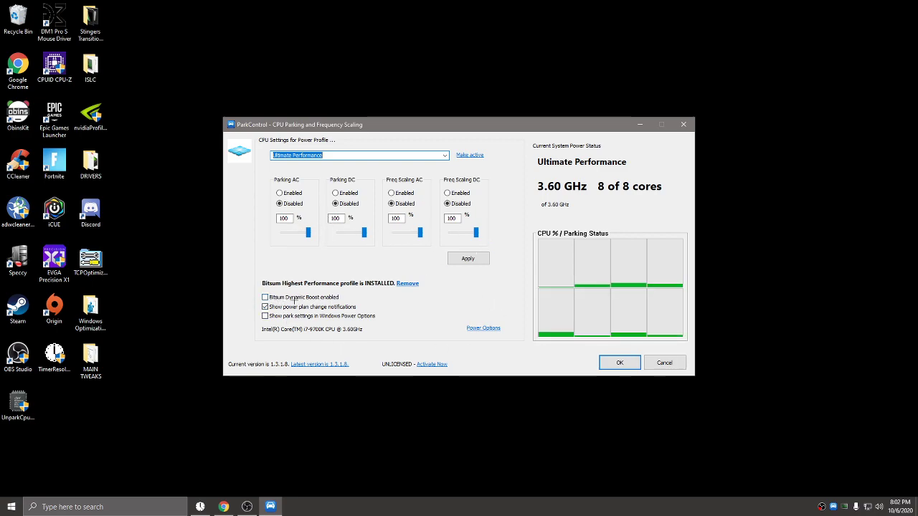
left_click(265, 297)
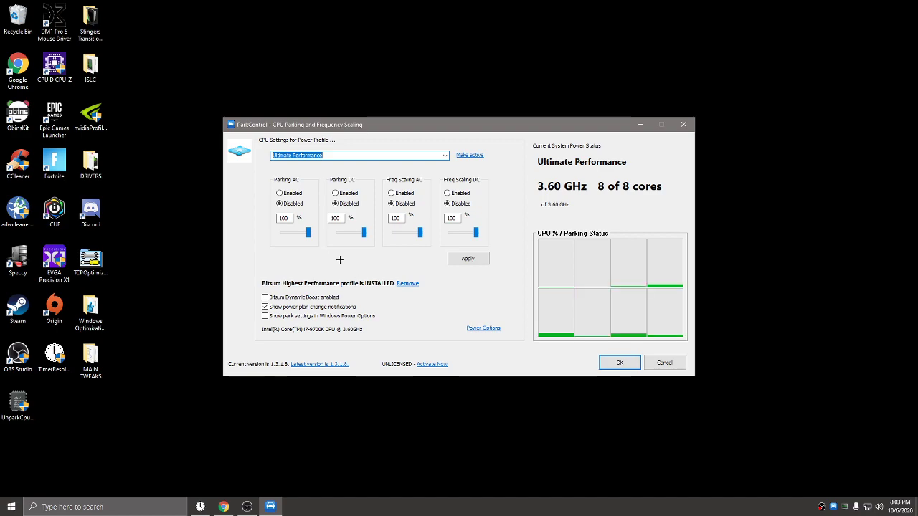
left_click(467, 259)
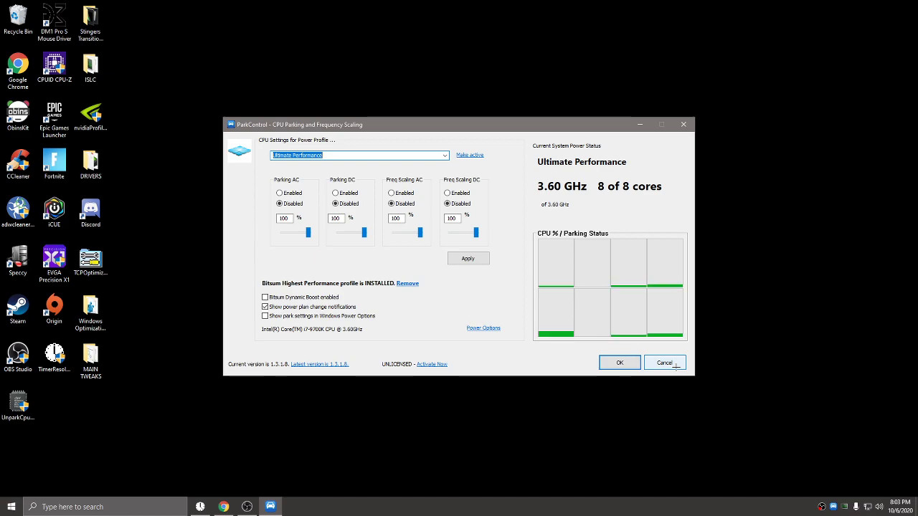
left_click(661, 362)
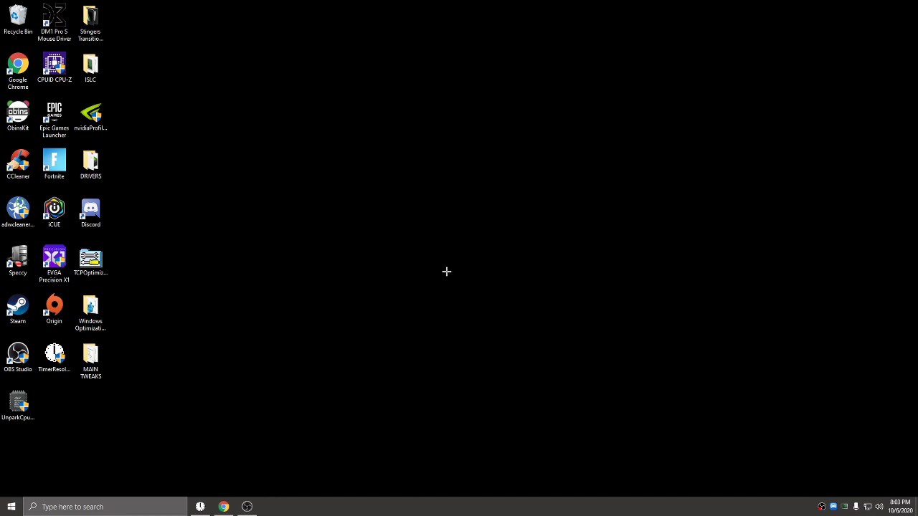
mouse_move(447, 264)
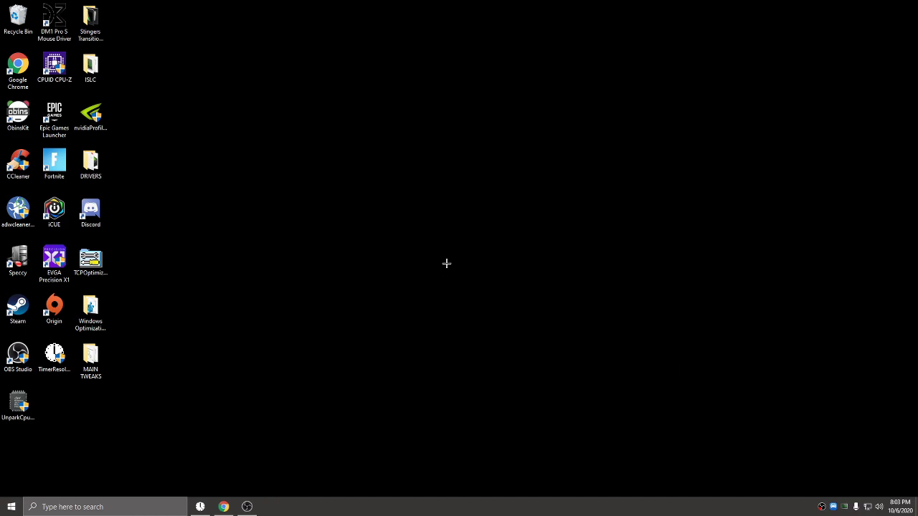
mouse_move(440, 260)
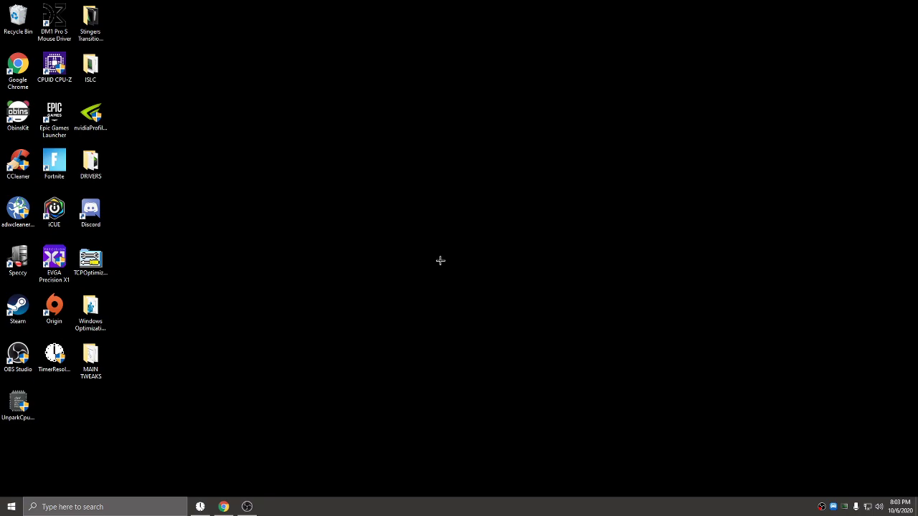
mouse_move(445, 257)
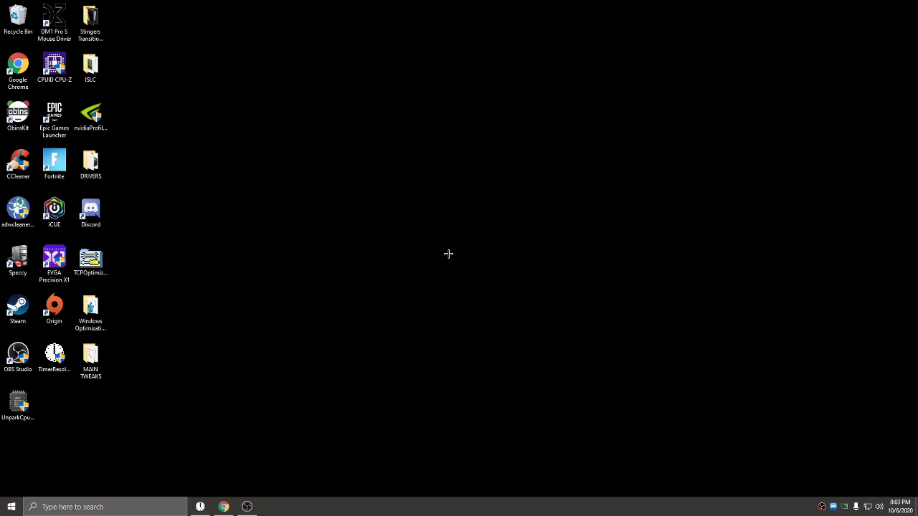
mouse_move(459, 246)
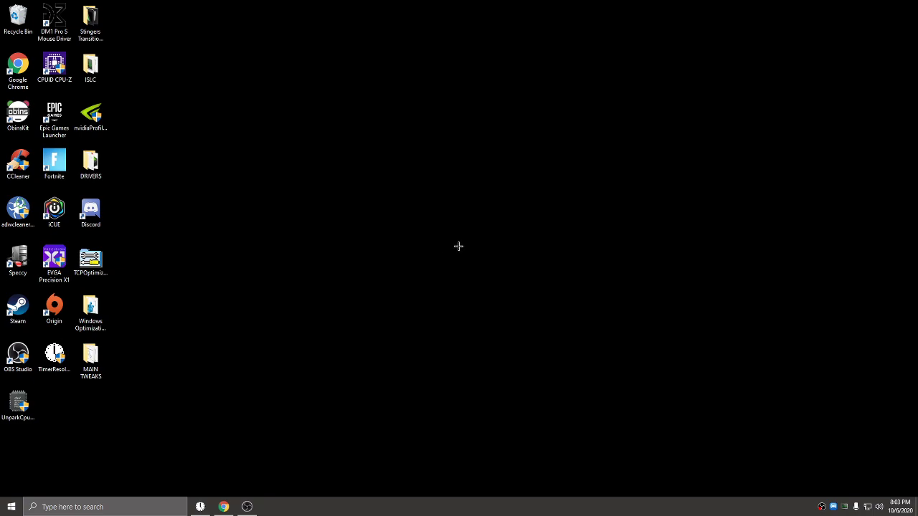
mouse_move(462, 246)
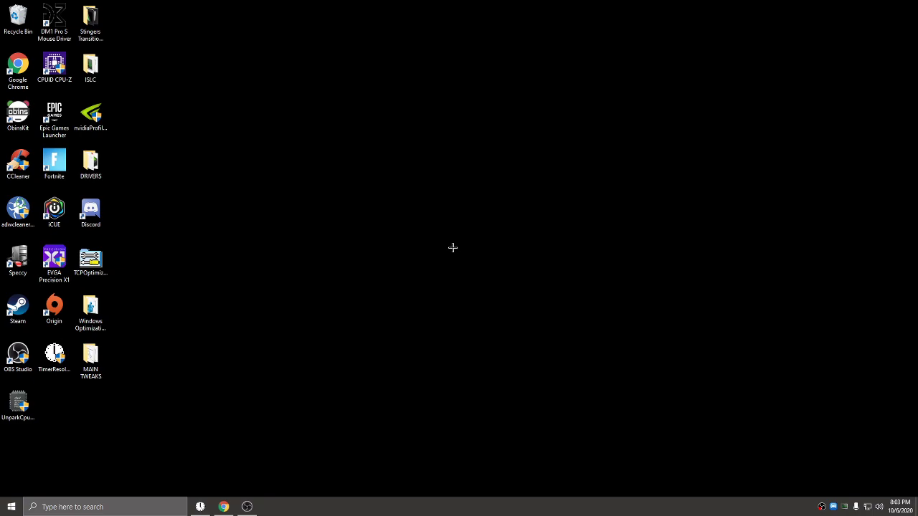
mouse_move(463, 241)
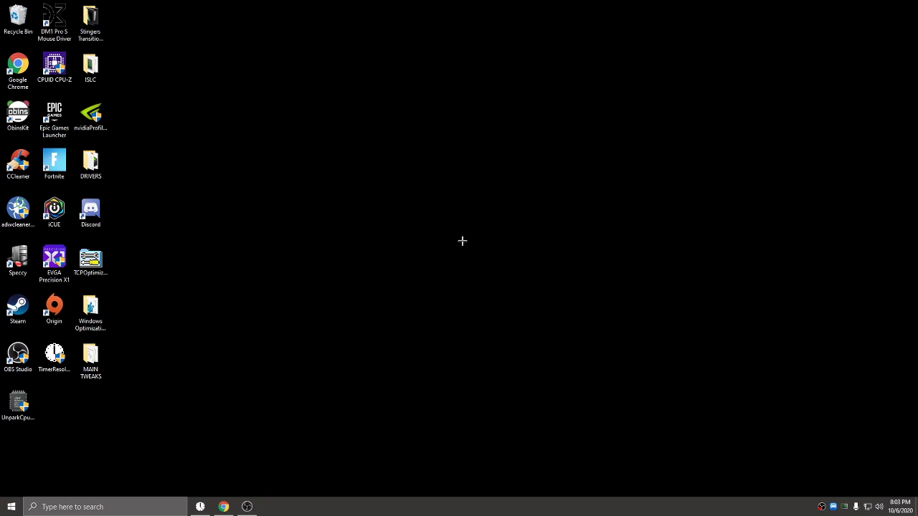